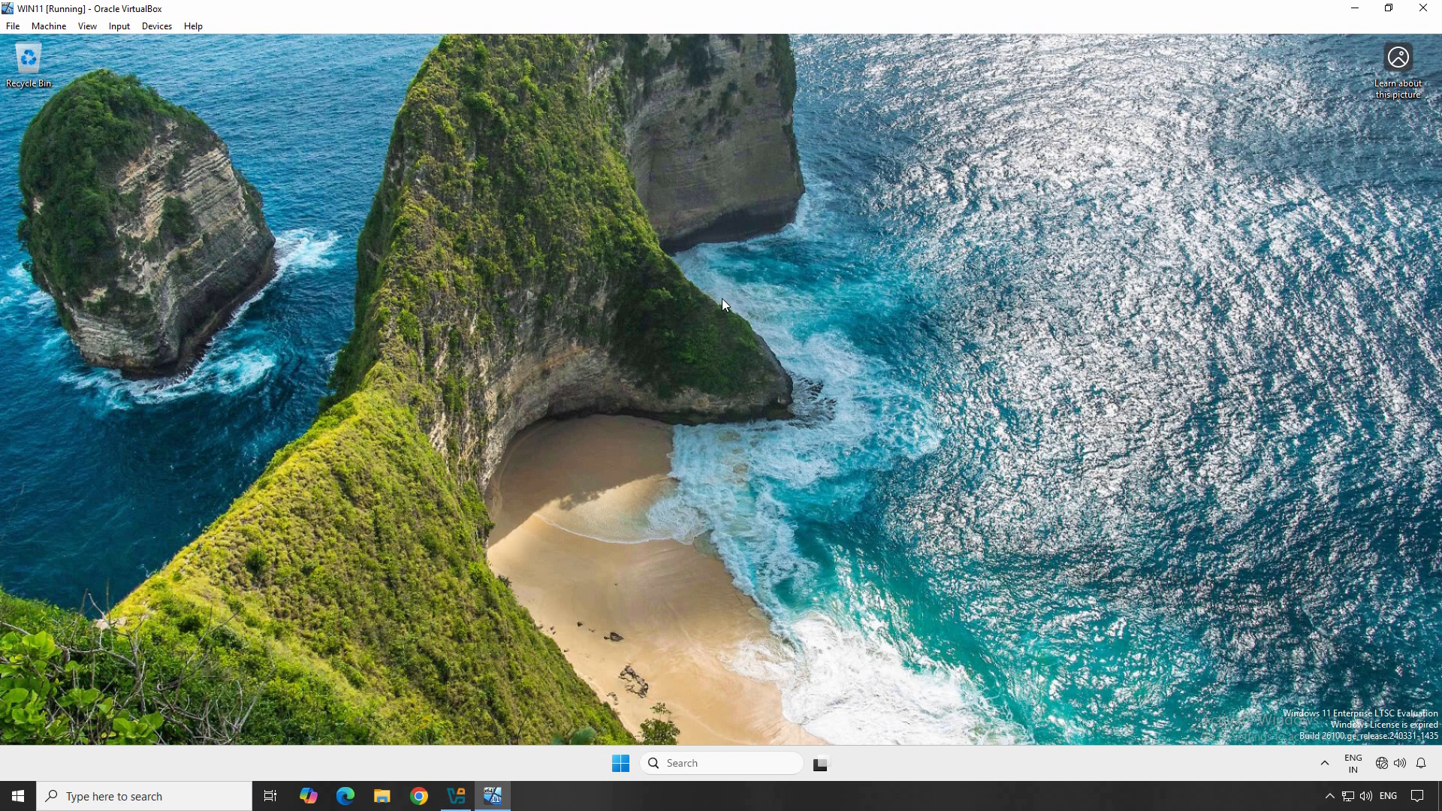
mouse_move(726, 436)
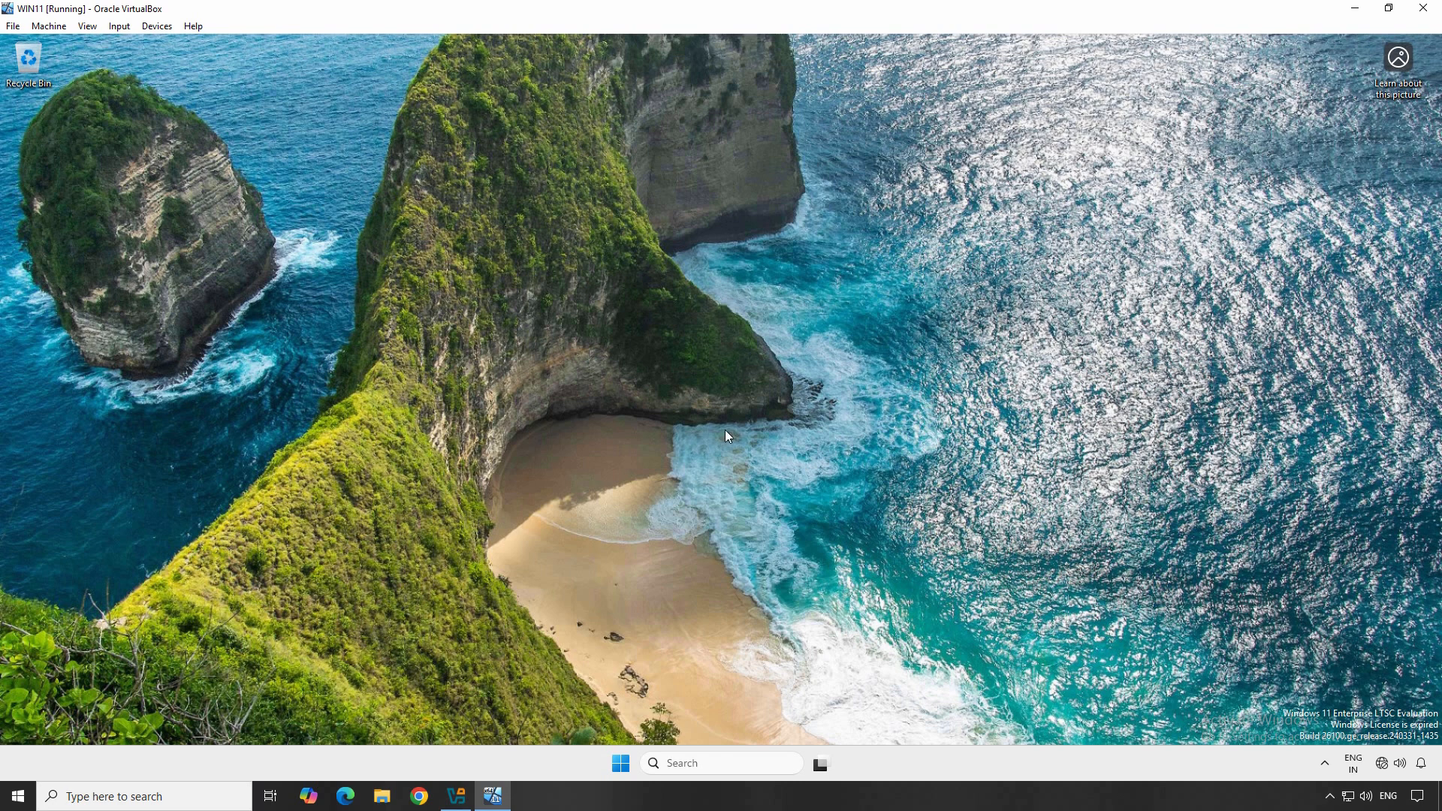
Launch Settings from Start and reach System > Storage > Disks & volumes
click(621, 763)
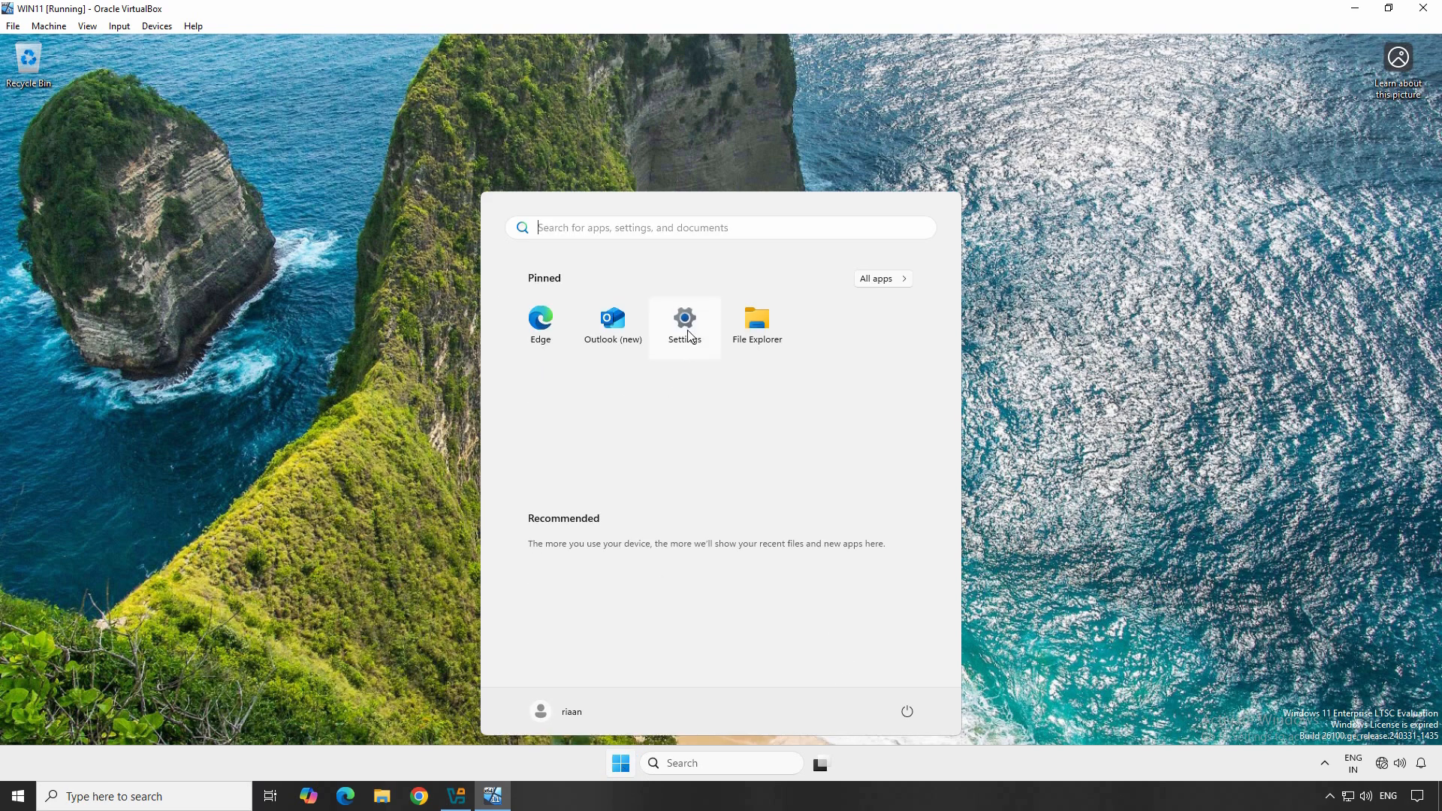
click(685, 323)
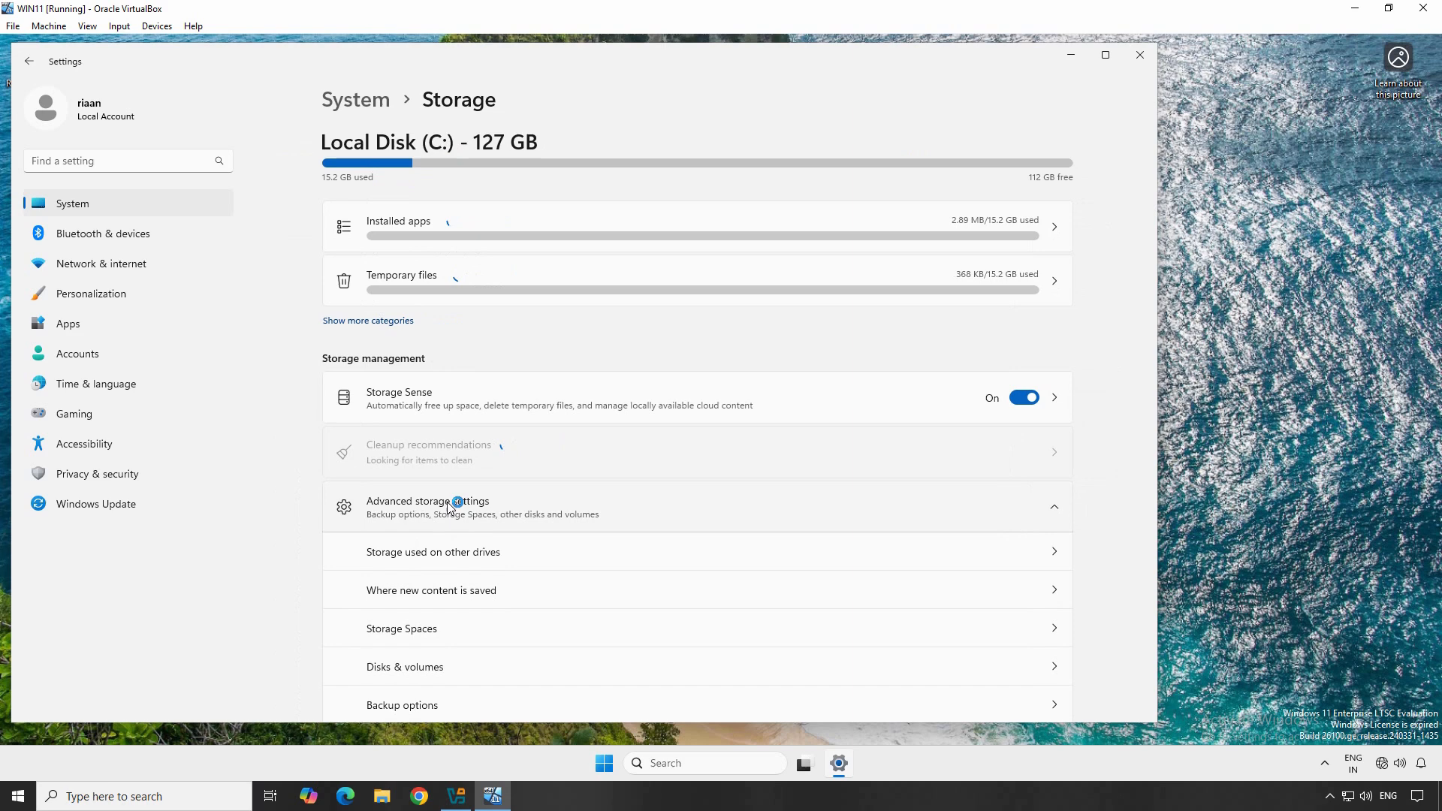
click(404, 667)
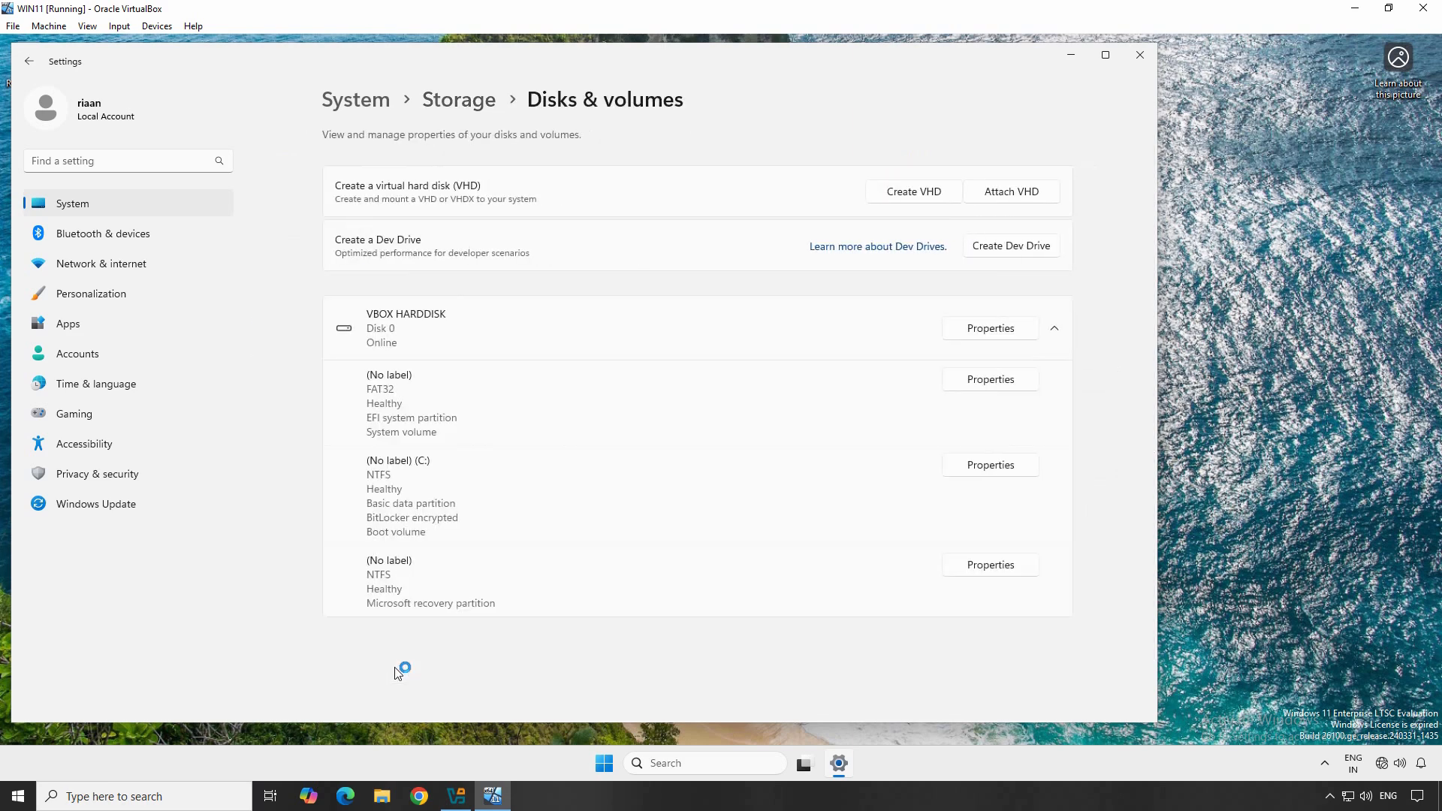
mouse_move(1011, 254)
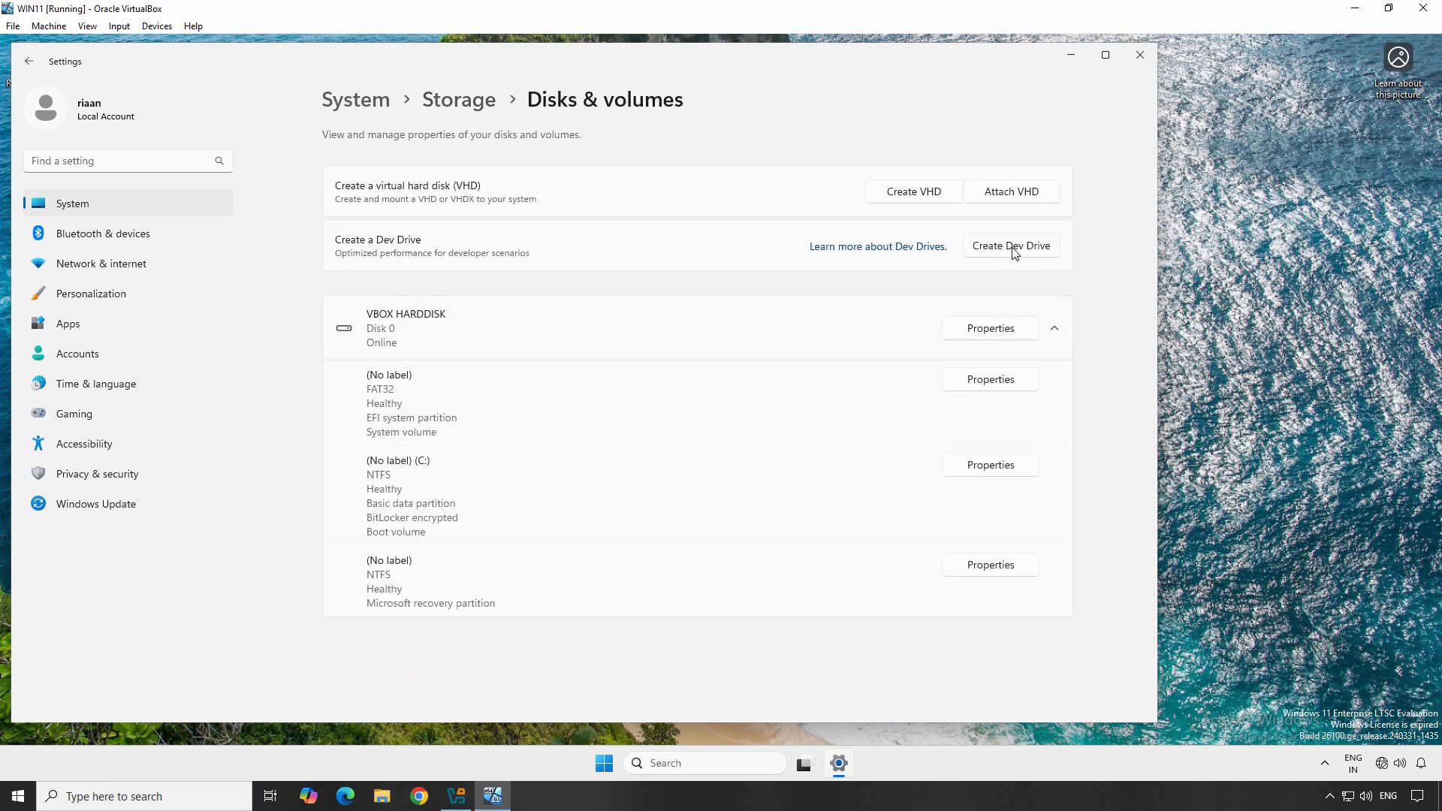
Begin a Dev Drive on a new VHD and name the virtual disk DEVTEST-VHD
click(1009, 245)
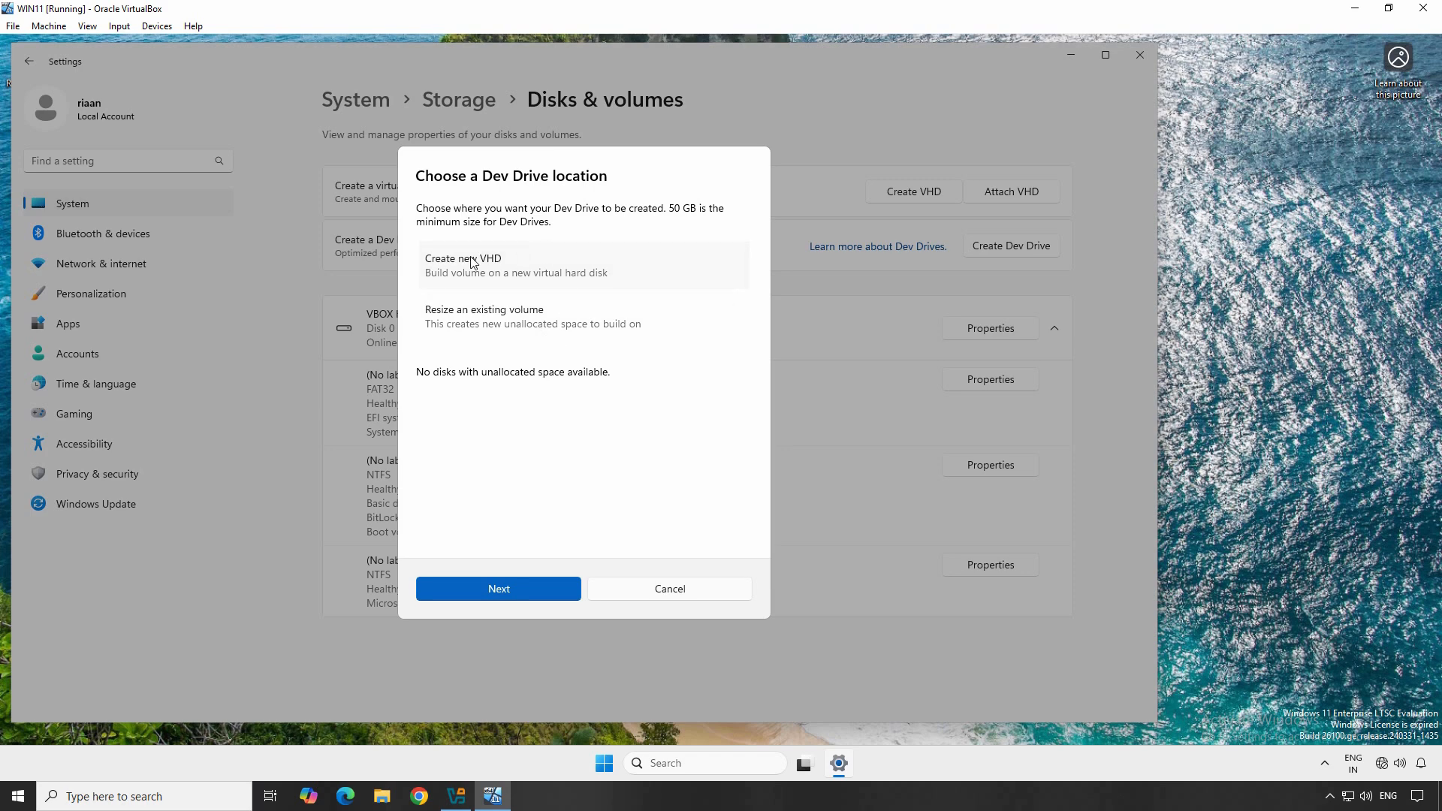
mouse_move(499, 589)
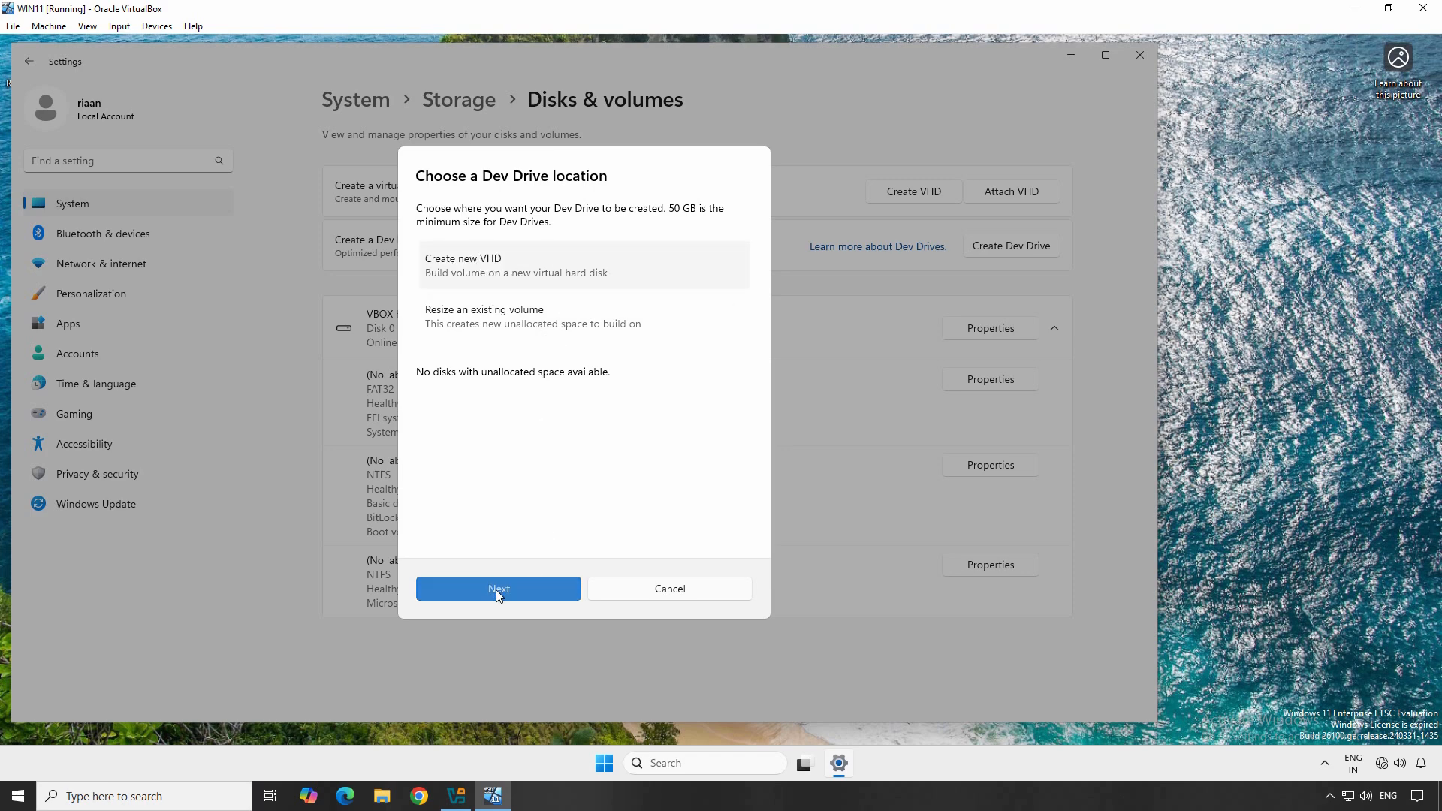
click(497, 589)
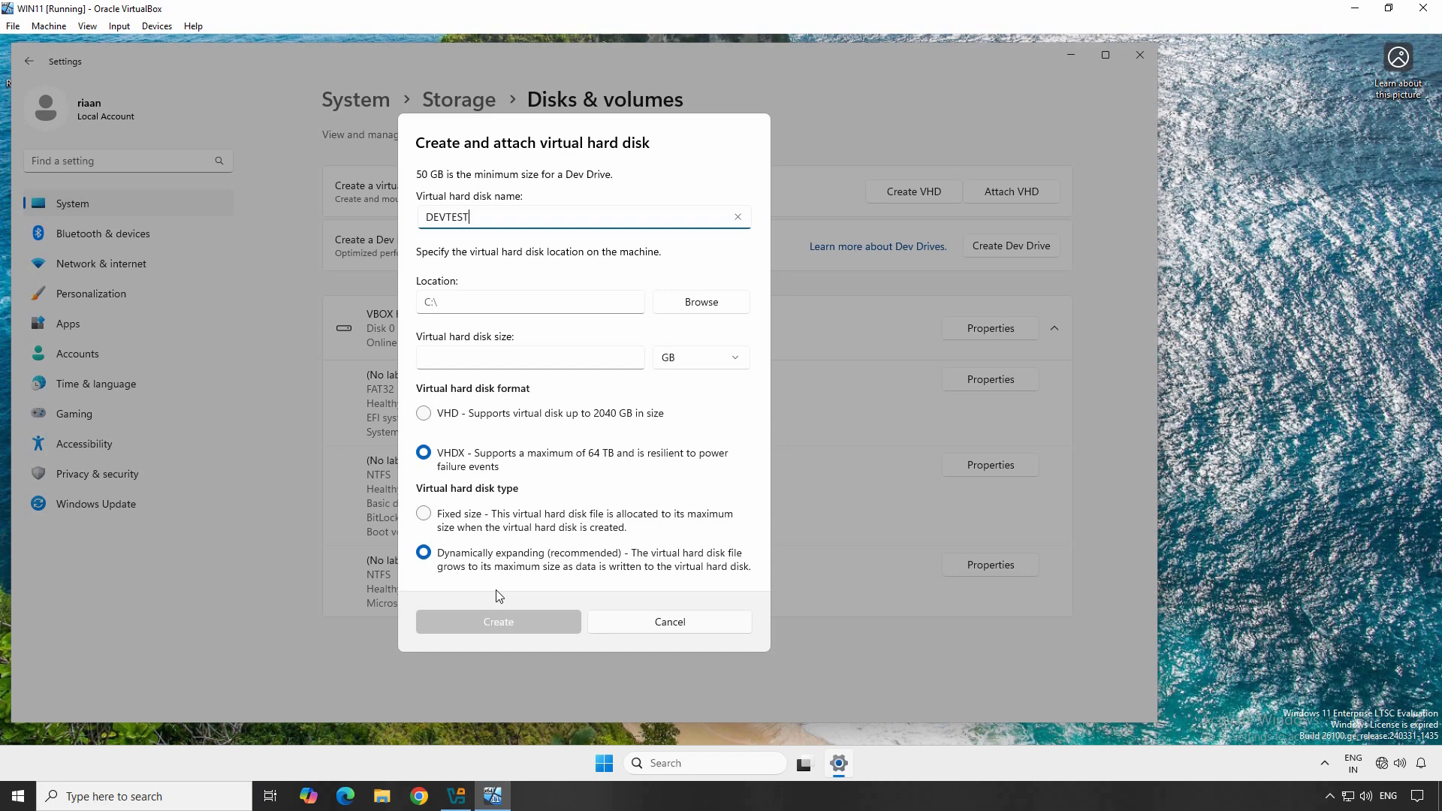
text(-VHD)
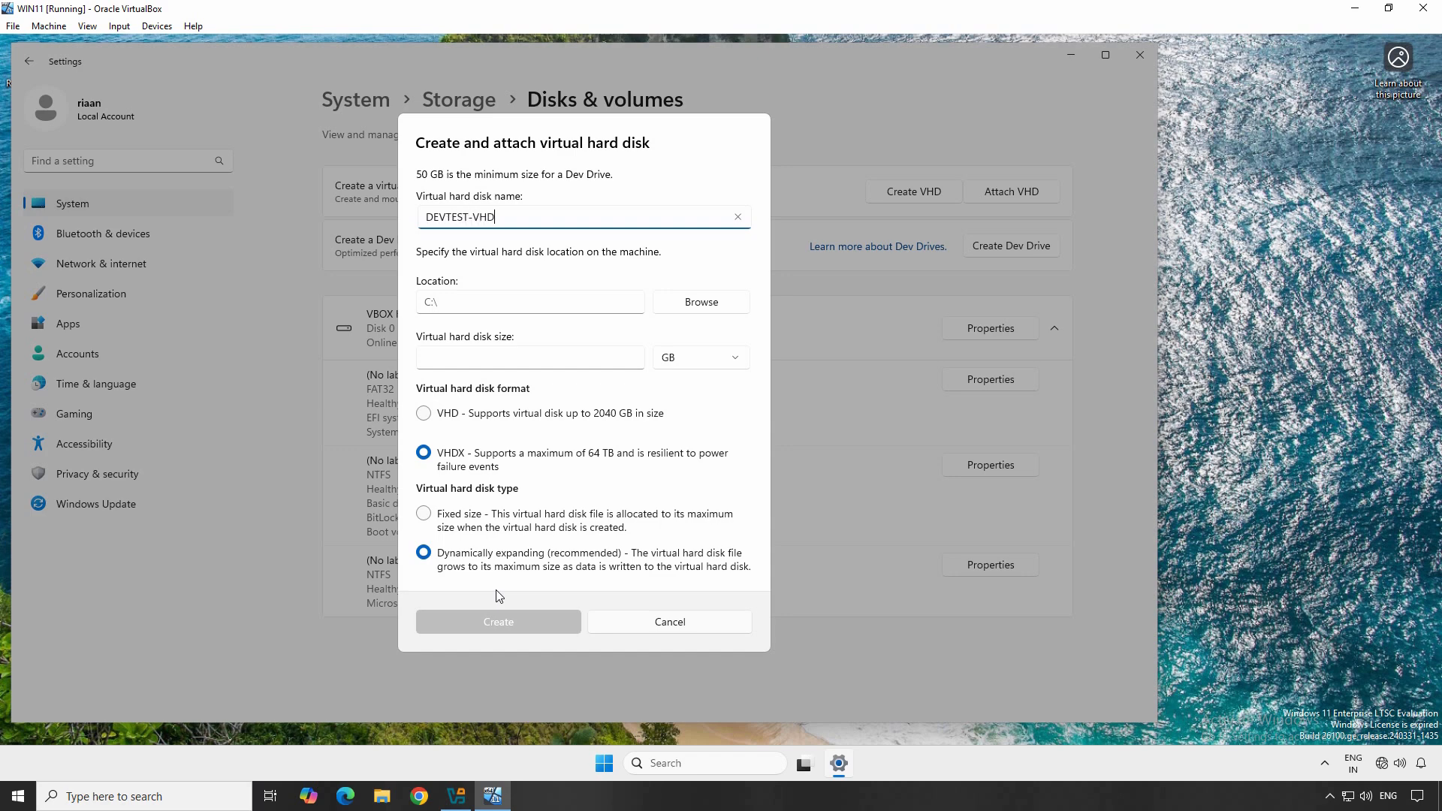
mouse_move(718, 302)
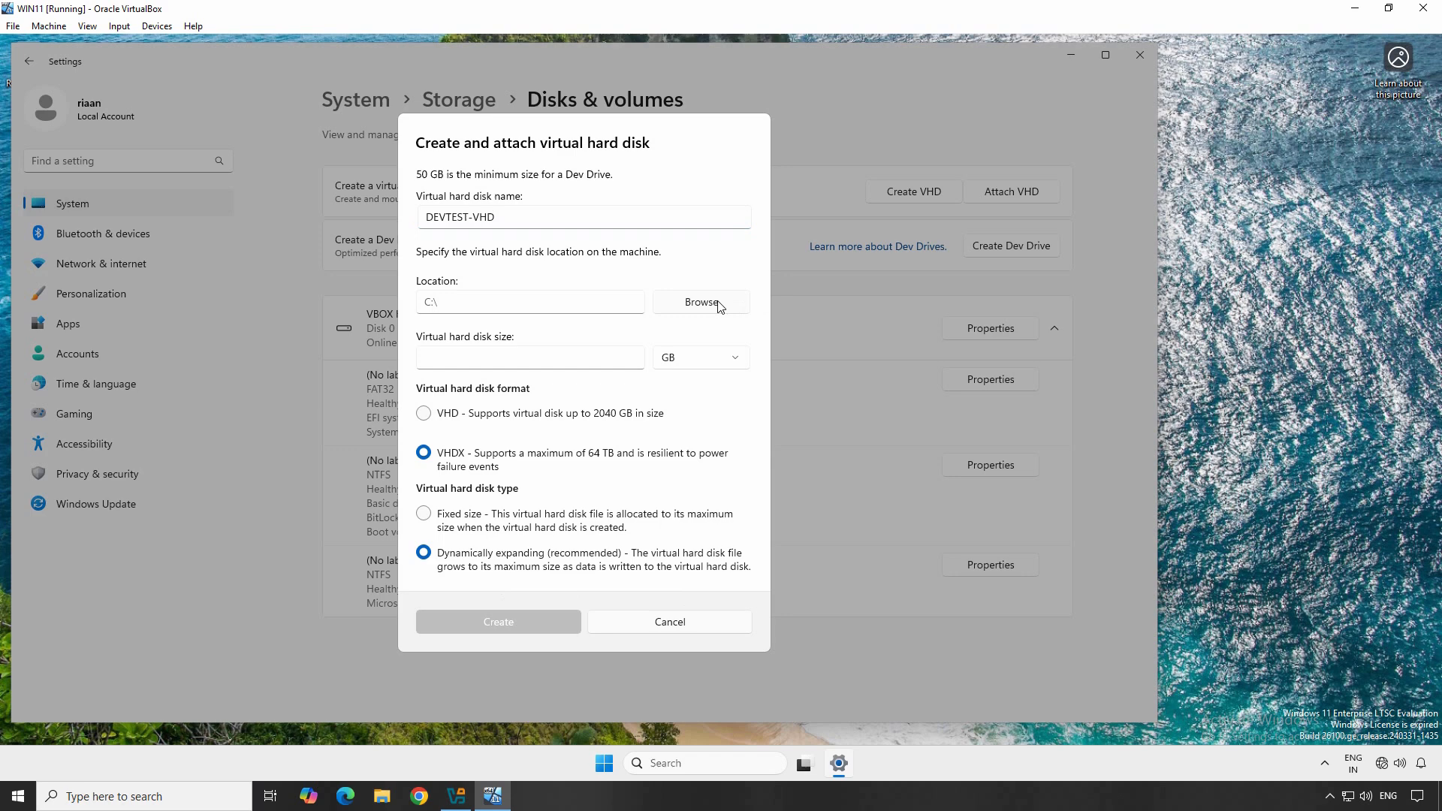
Create a new folder VHD on Local Disk (C:) and select C:\VHD as the disk location
click(702, 302)
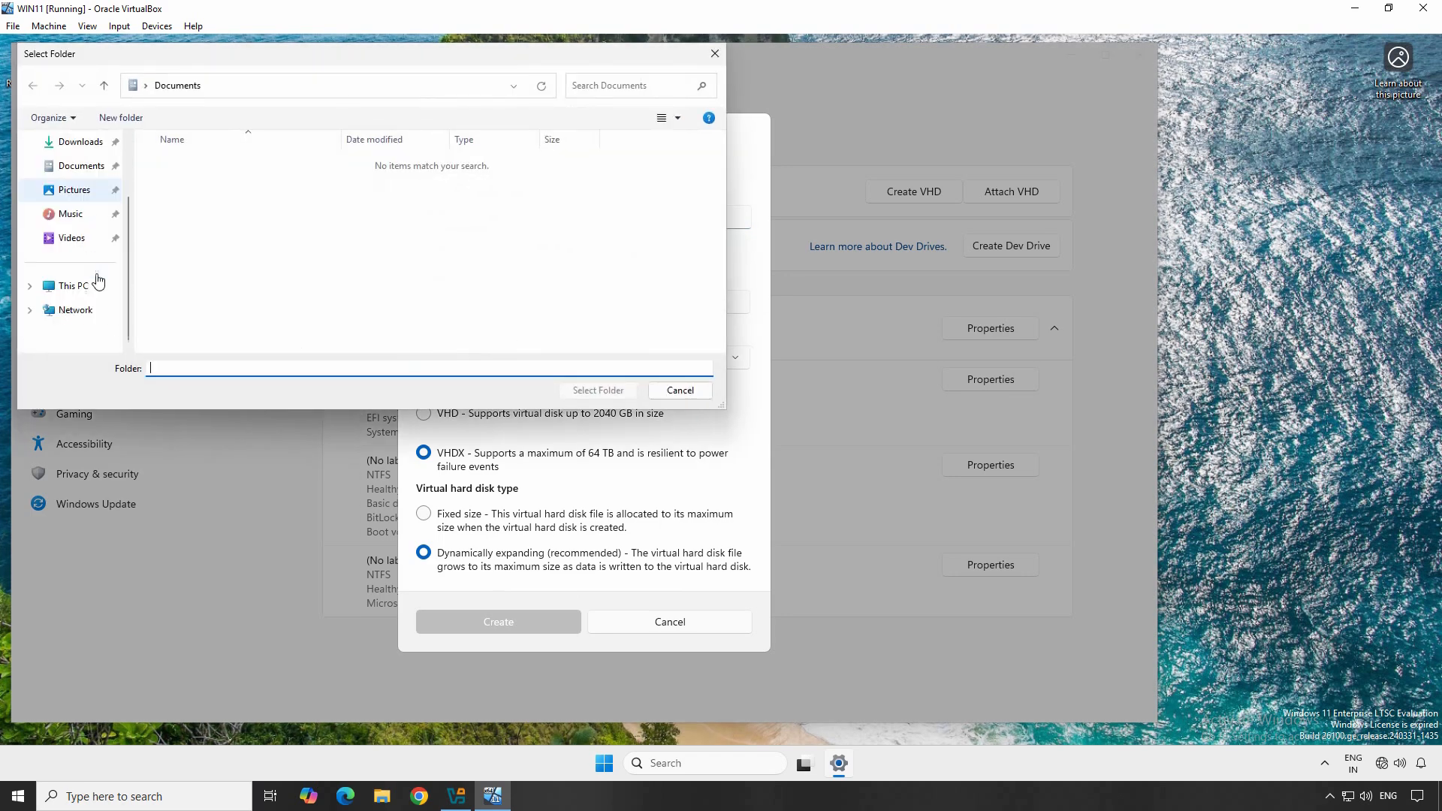
click(73, 286)
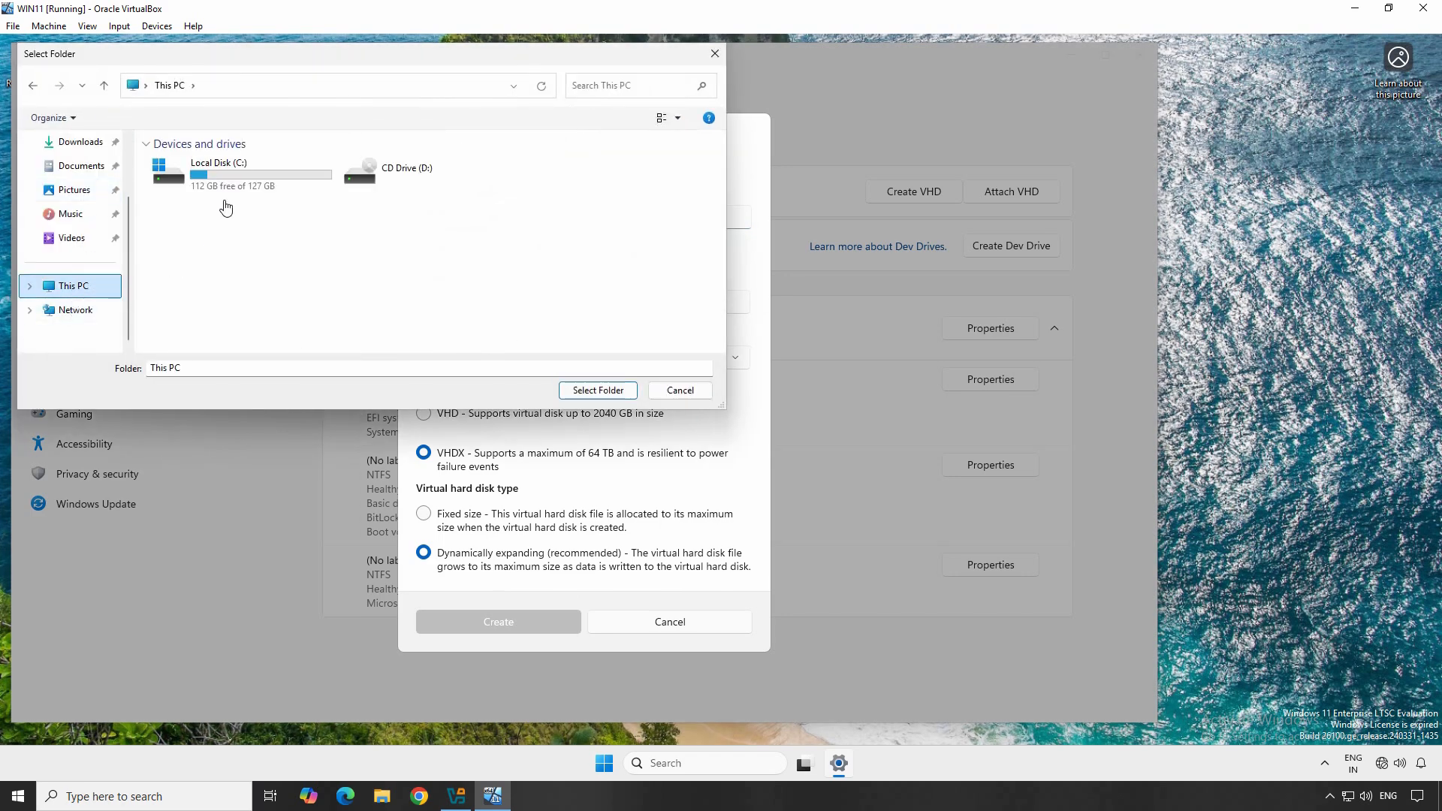
double_click(218, 175)
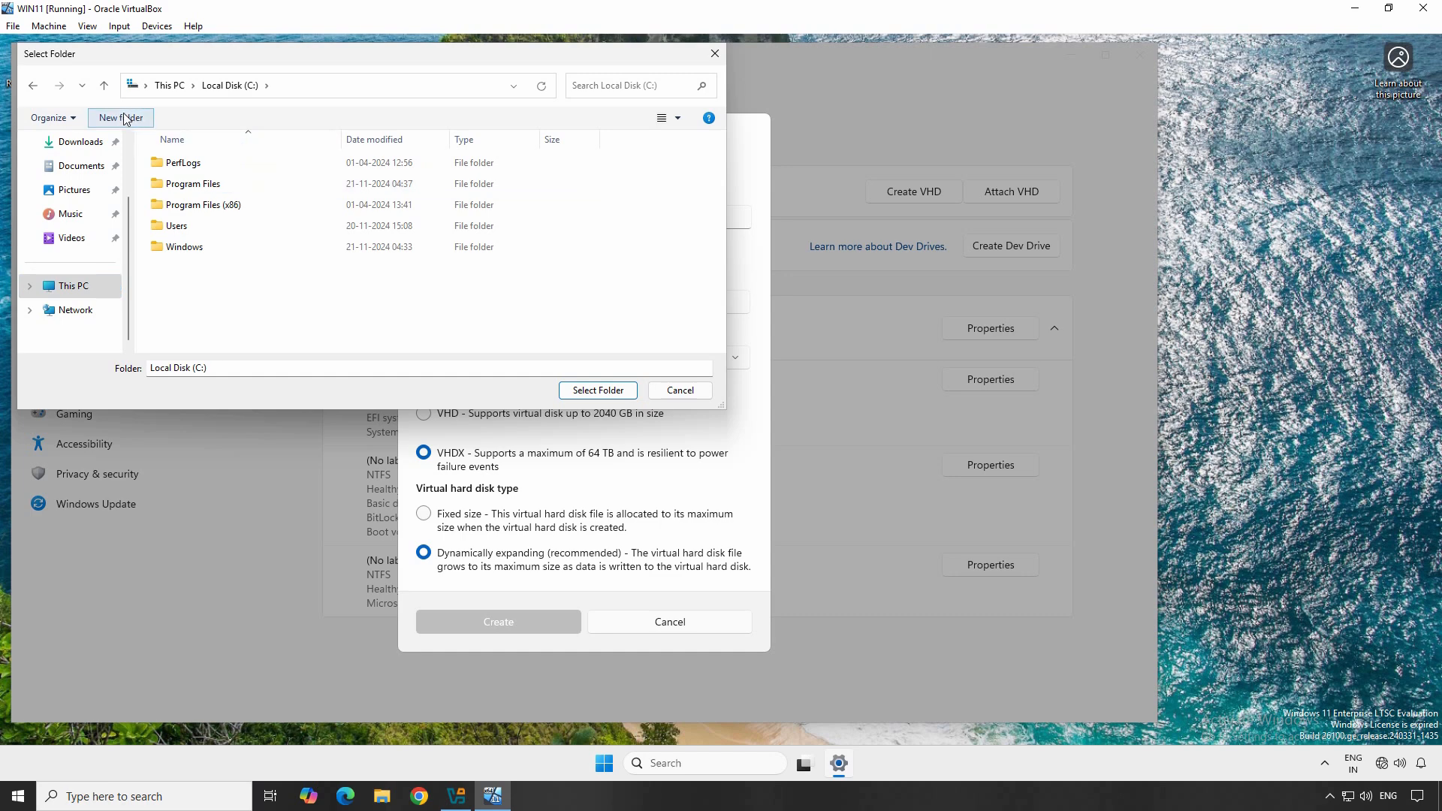
click(120, 118)
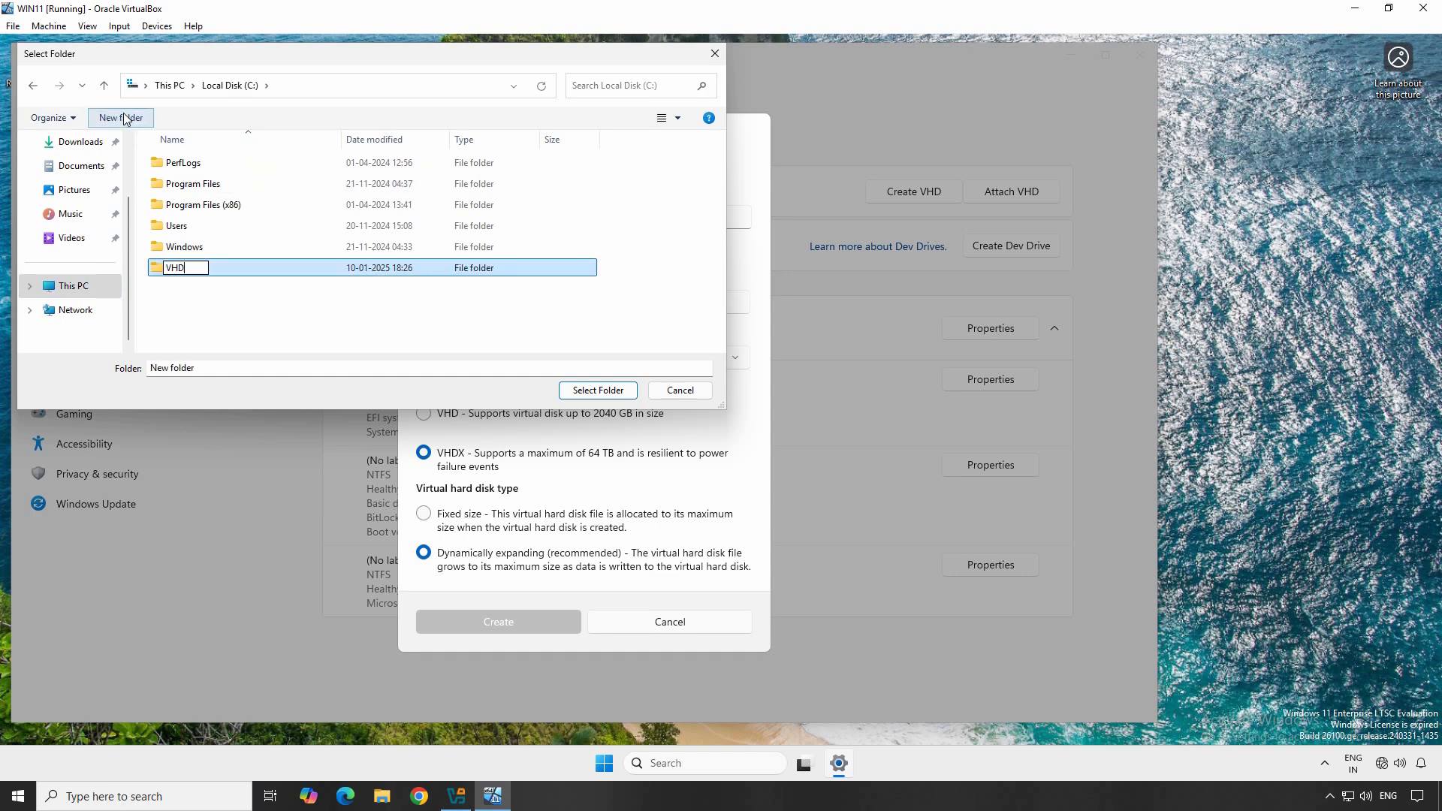
key(Return)
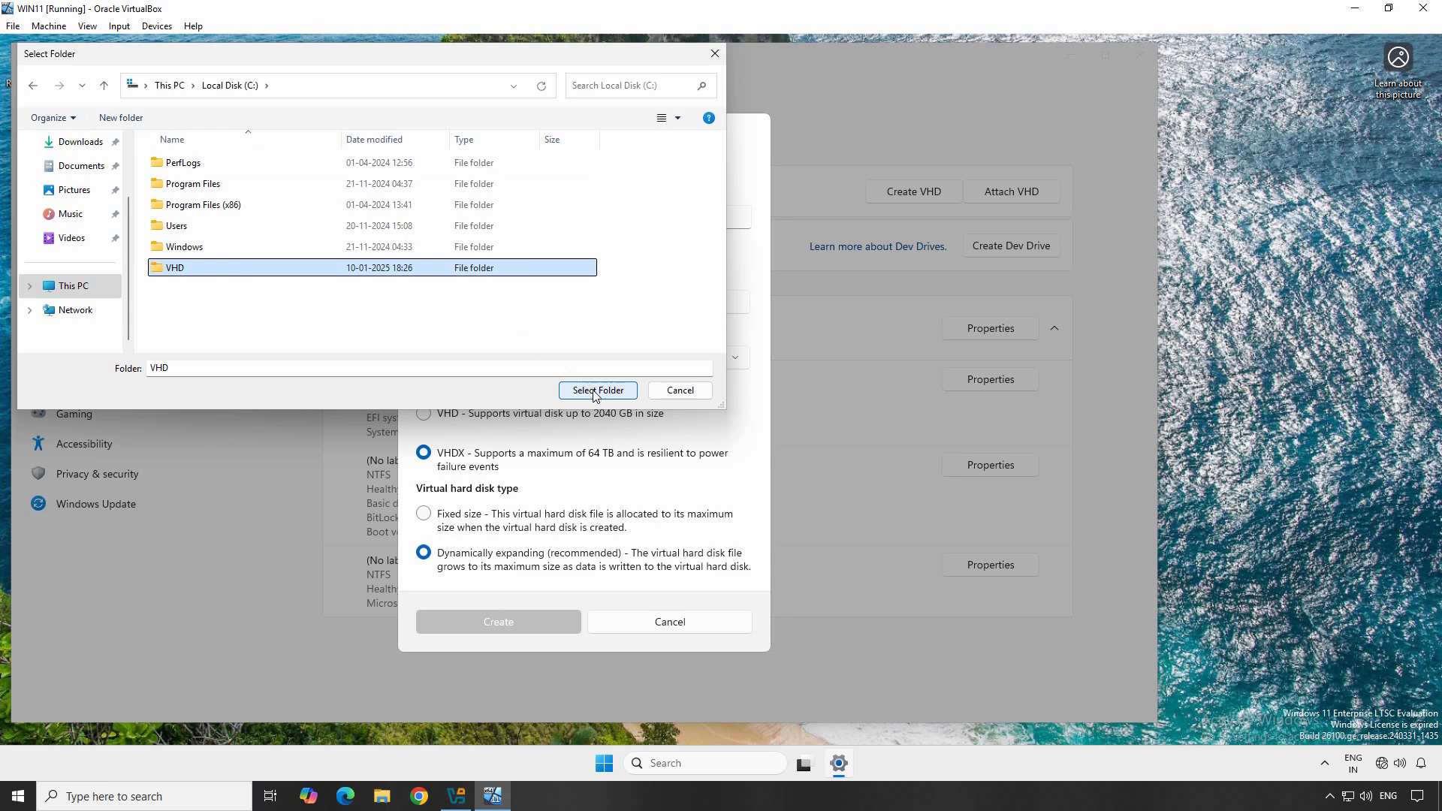
click(596, 391)
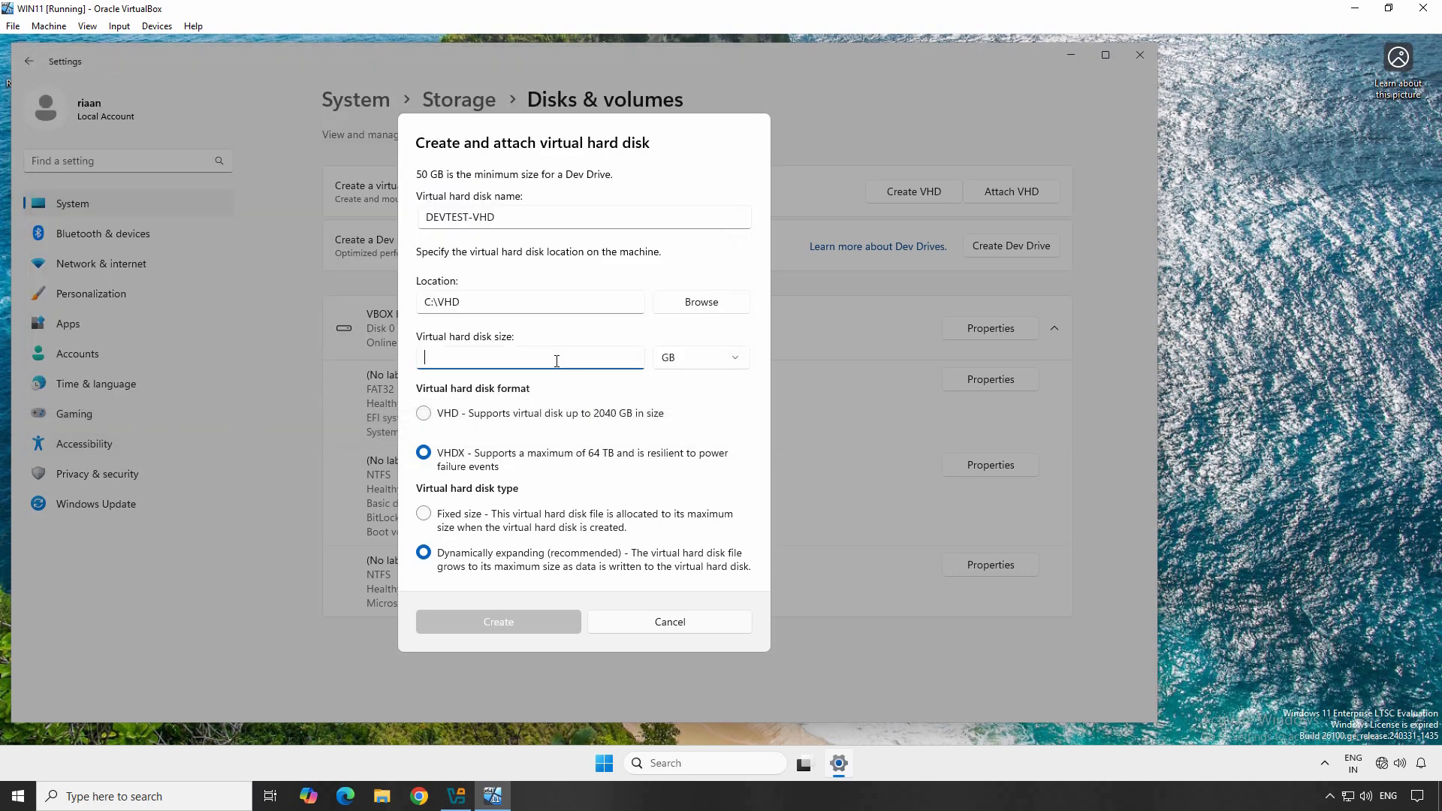
Create the virtual hard disk at 50 GB, VHDX, dynamically expanding
text(50)
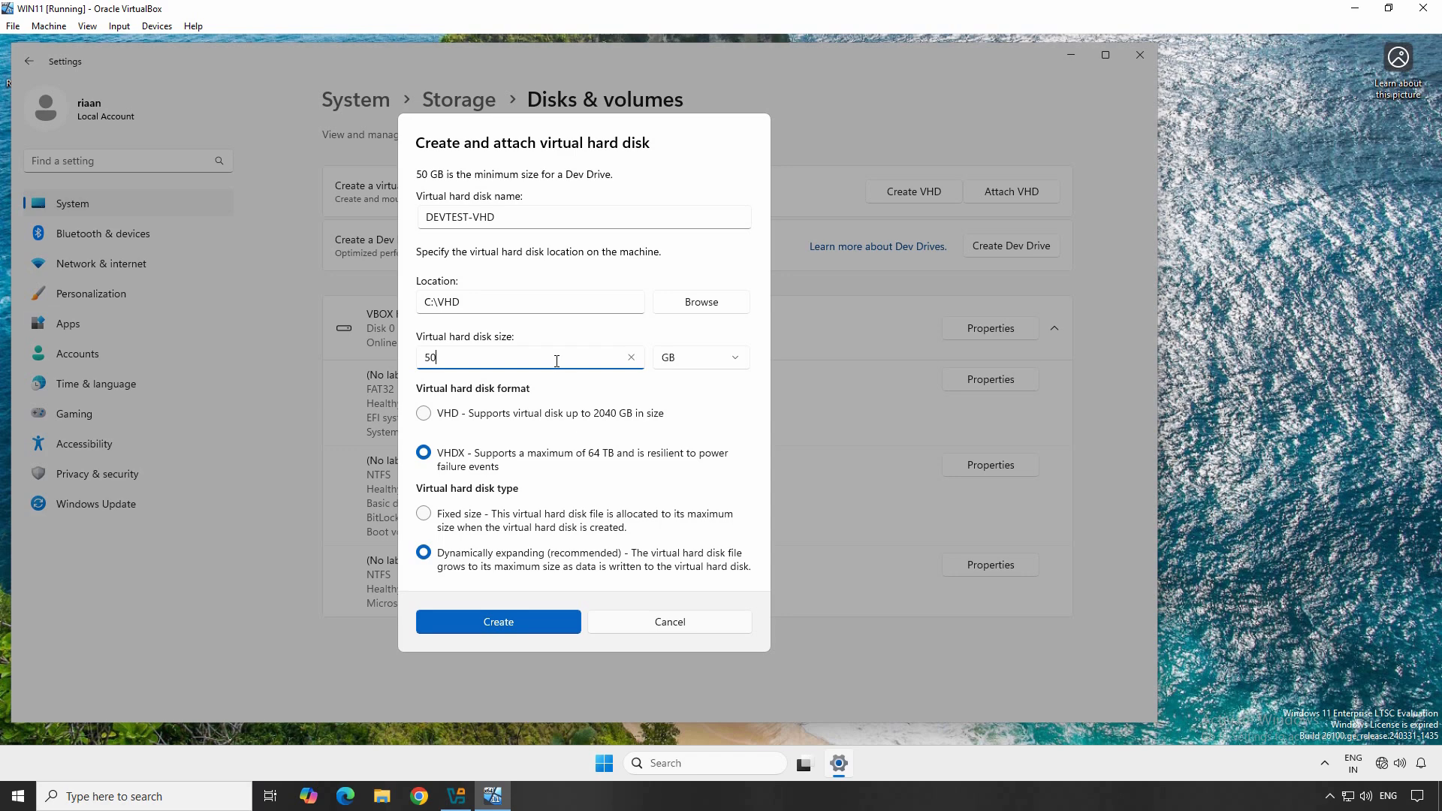
mouse_move(499, 622)
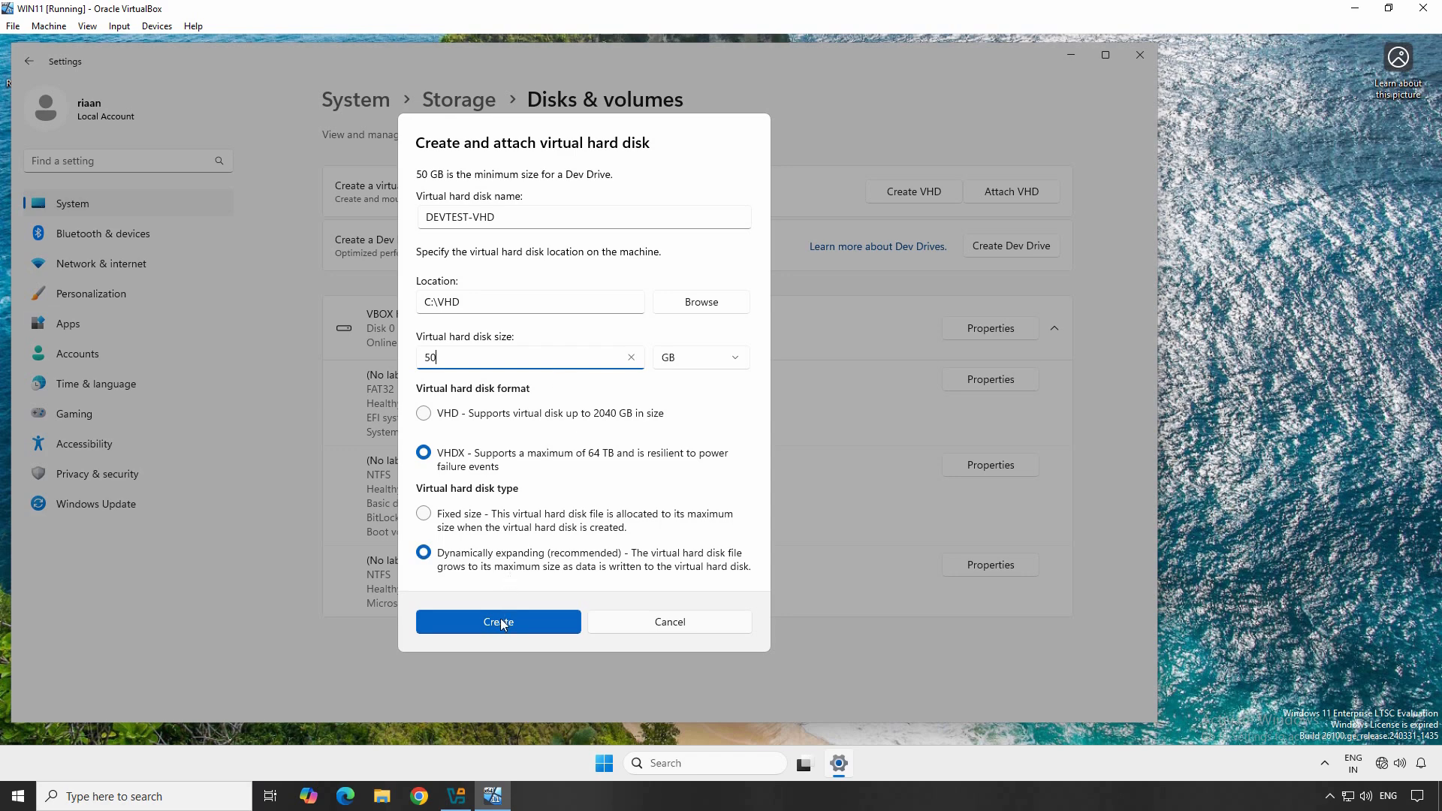
click(498, 622)
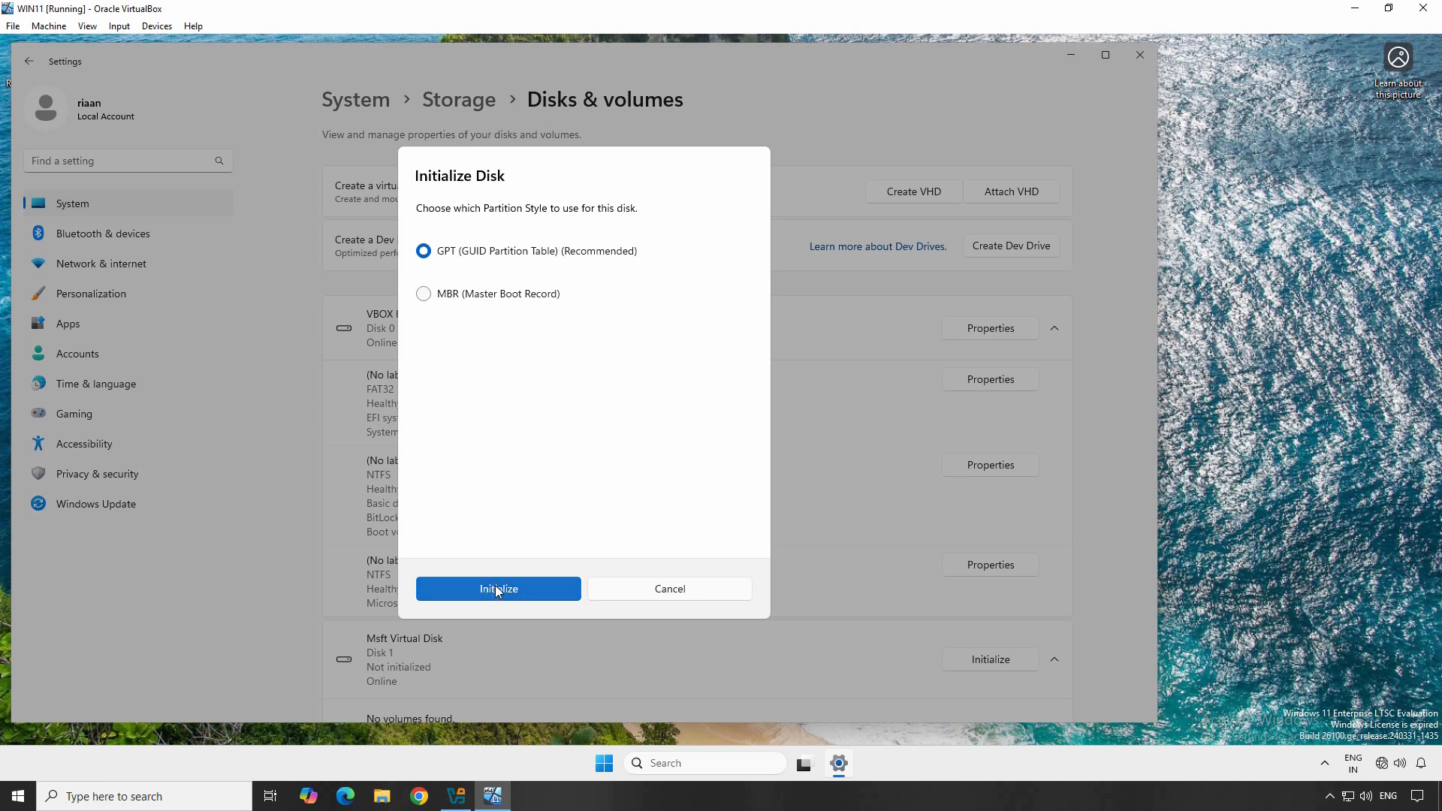
Initialize the new virtual disk with GPT (GUID Partition Table)
click(497, 589)
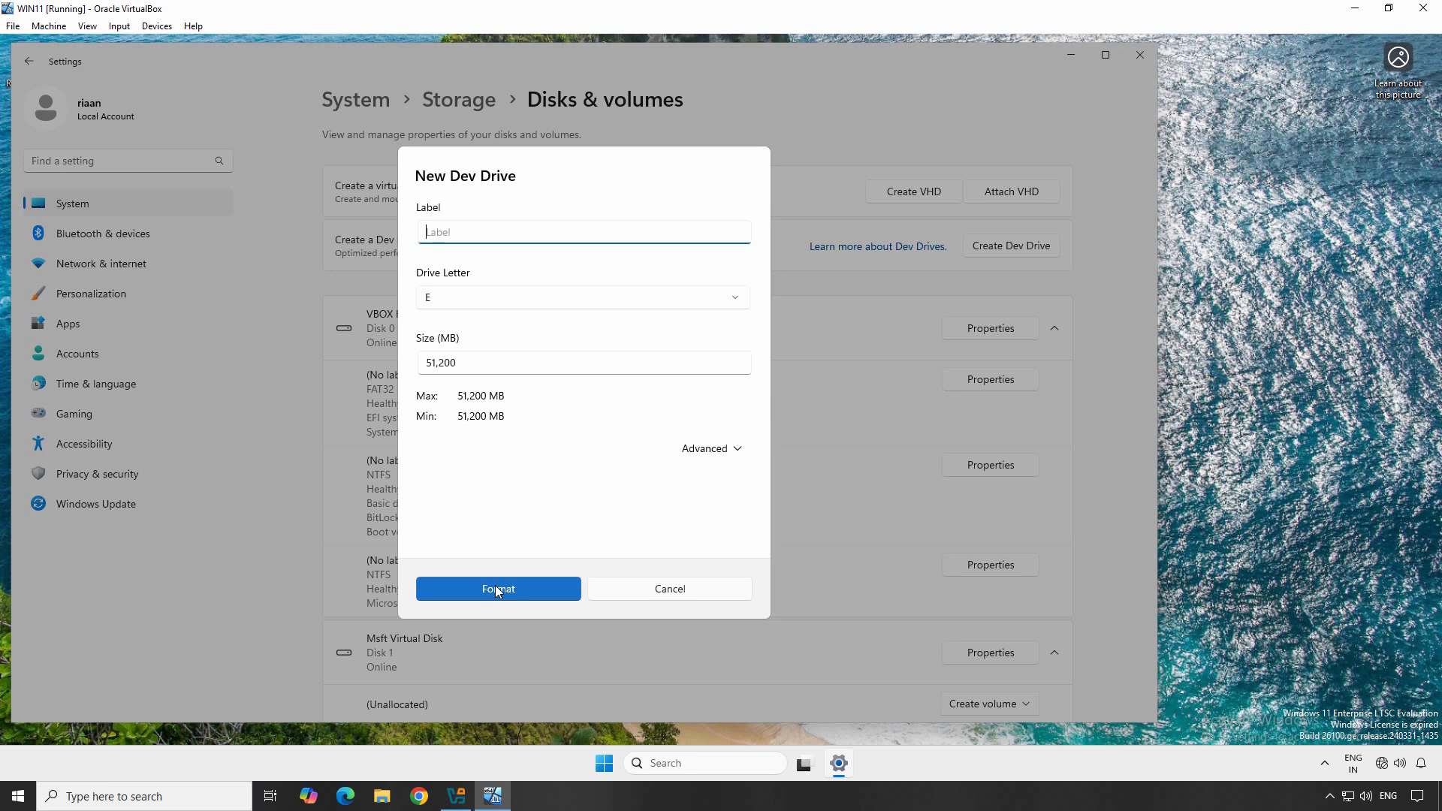
Format the Dev Drive as DEV-VOL1 with drive letter E at 51,200 MB
text(DE)
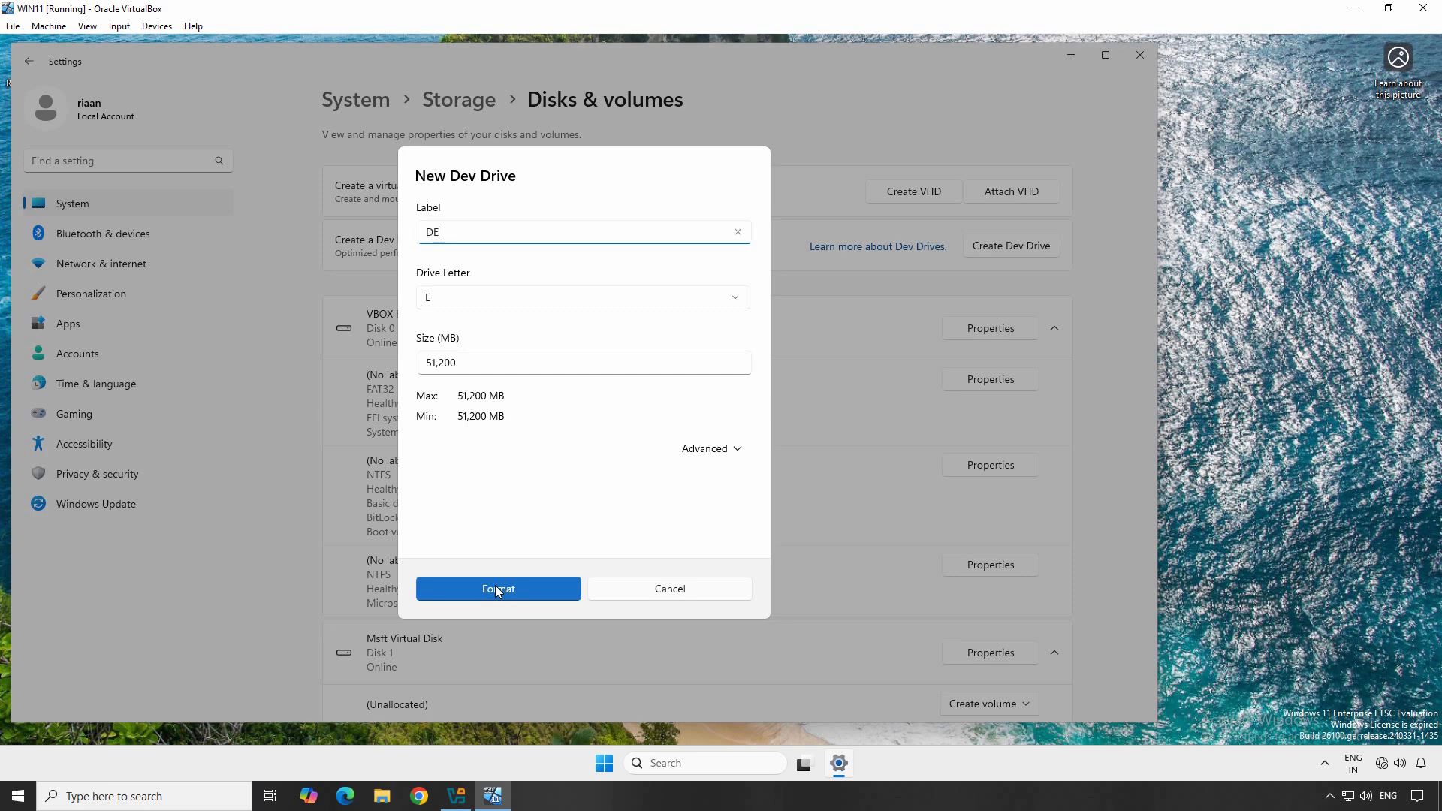
text(V-VOL1)
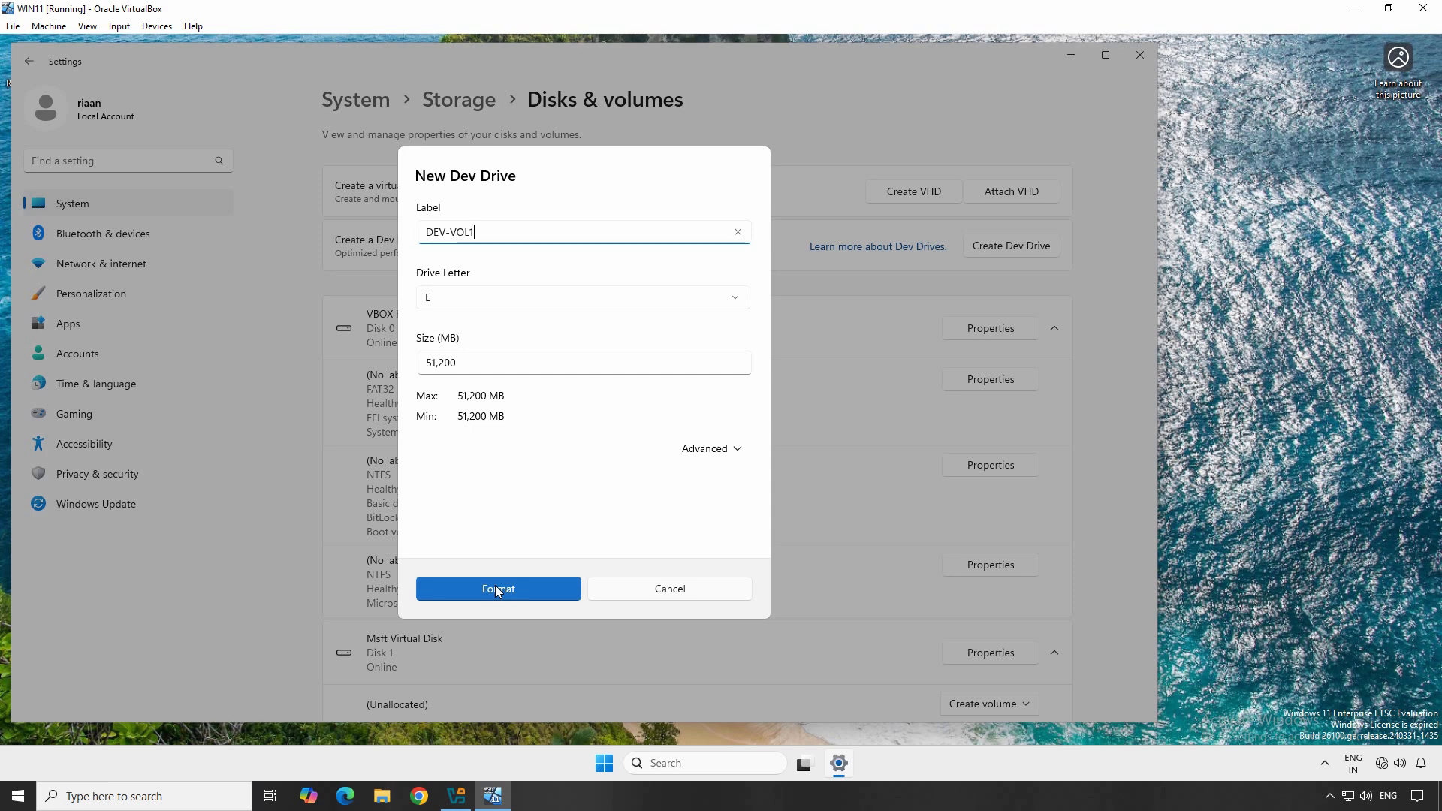
click(497, 589)
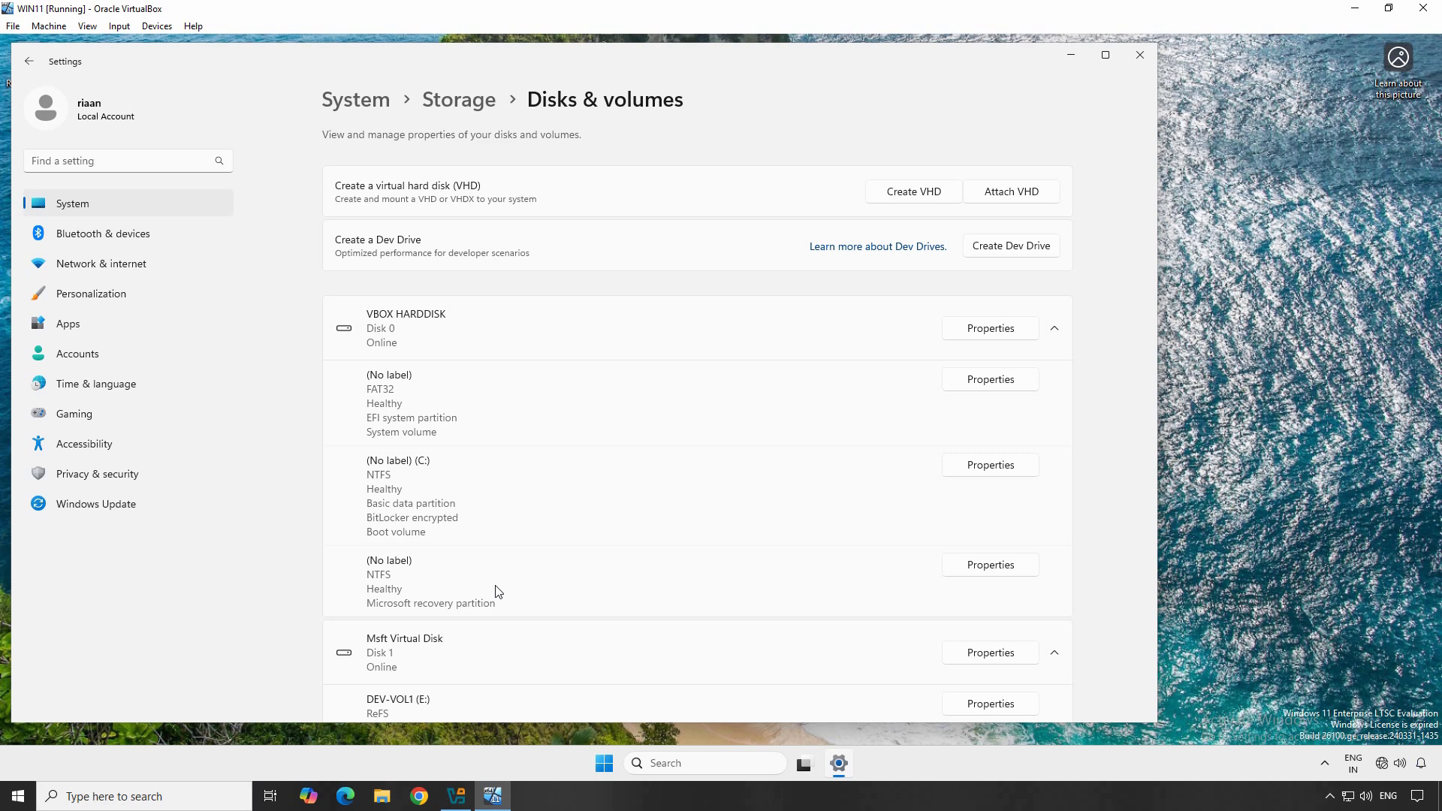
Show This PC in File Explorer with DEV-VOL1 (E:) listed beside drives C and D
click(381, 796)
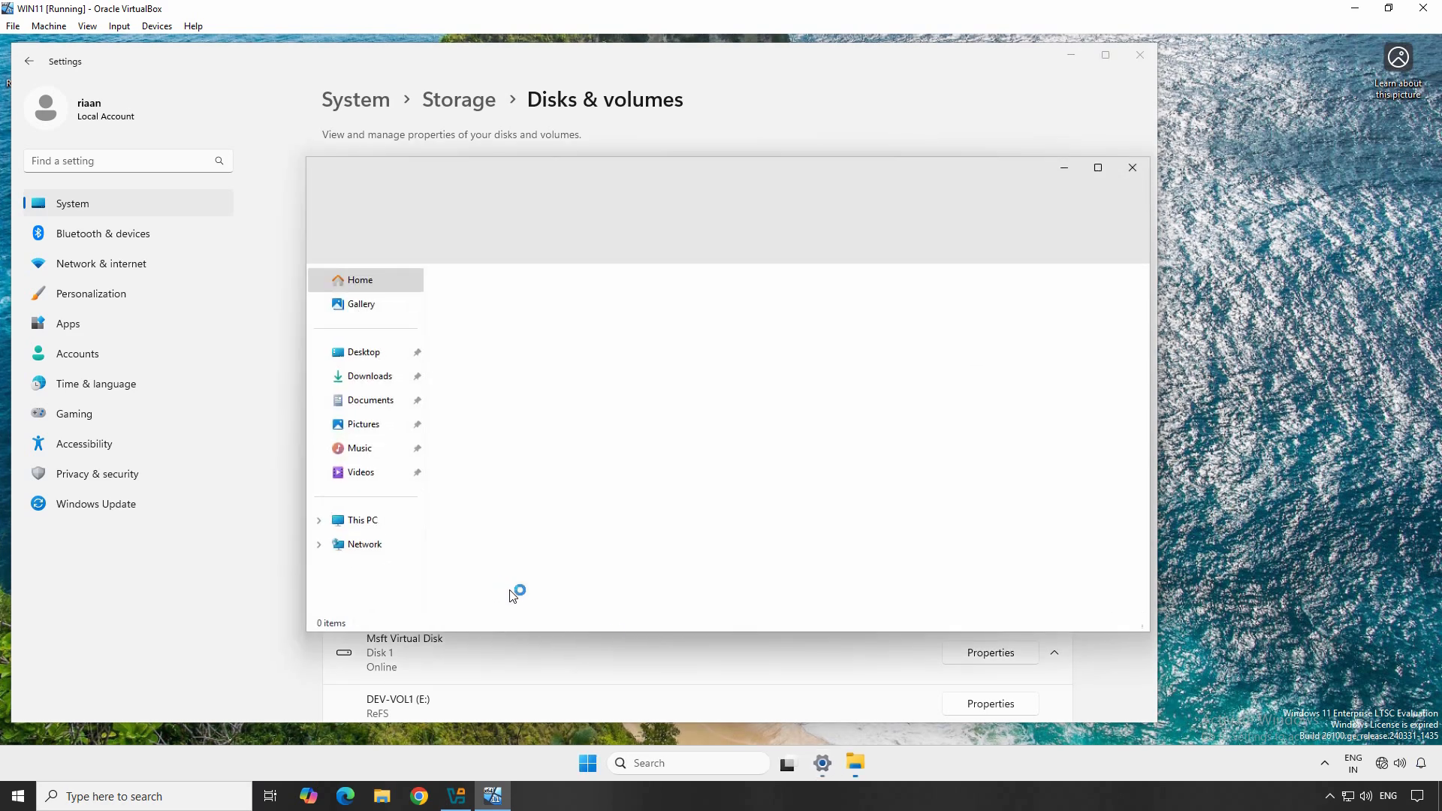
click(362, 521)
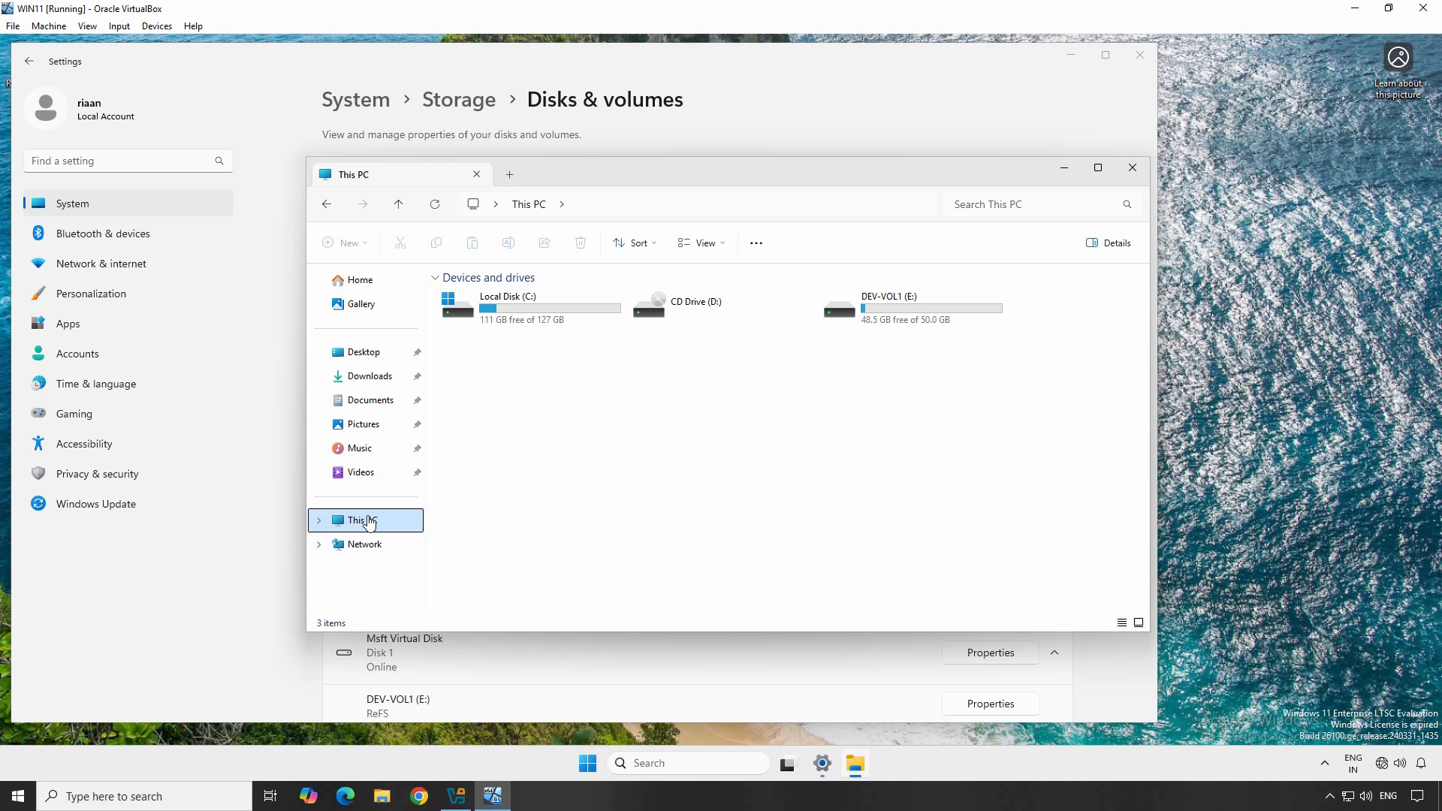